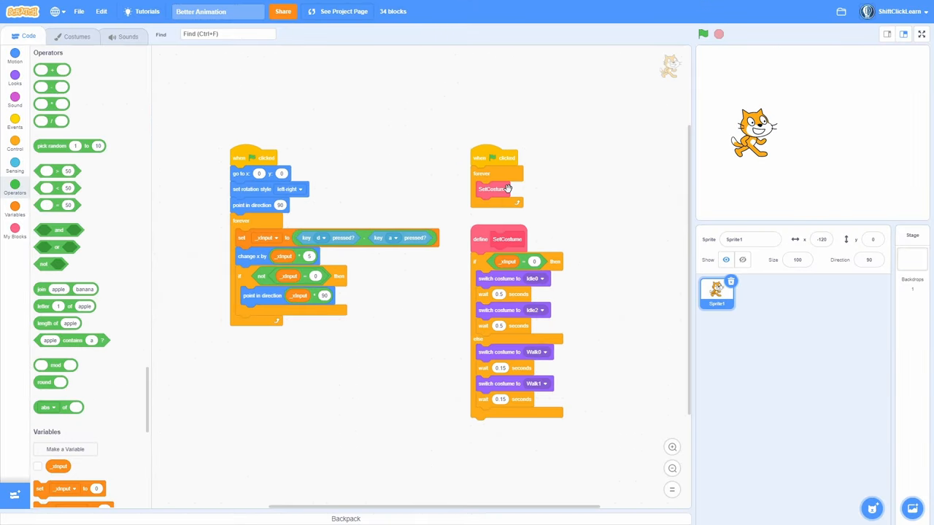
{"action": "mouse_move", "coordinate": [648, 213]}
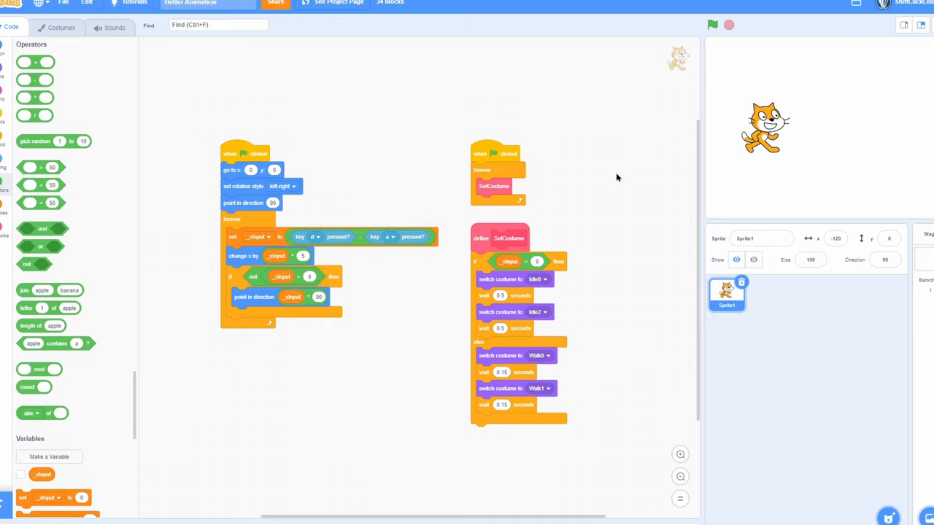
{"action": "mouse_move", "coordinate": [551, 155]}
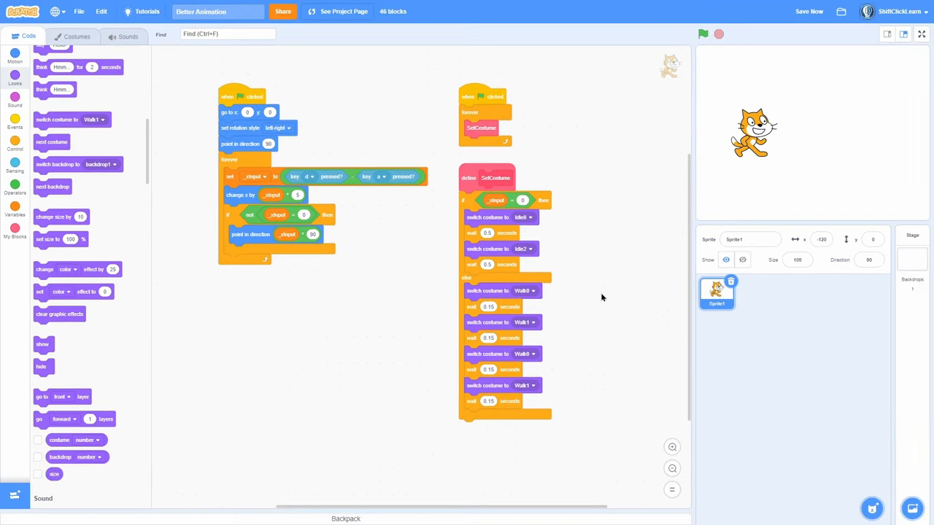
- Start creating a new variable from the Variables category
{"action": "left_click", "coordinate": [920, 35]}
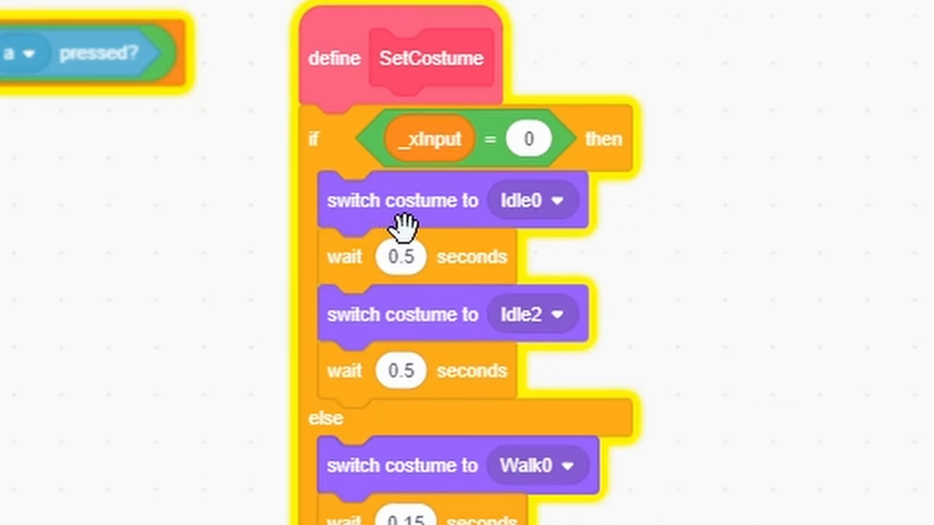
{"action": "mouse_move", "coordinate": [496, 493]}
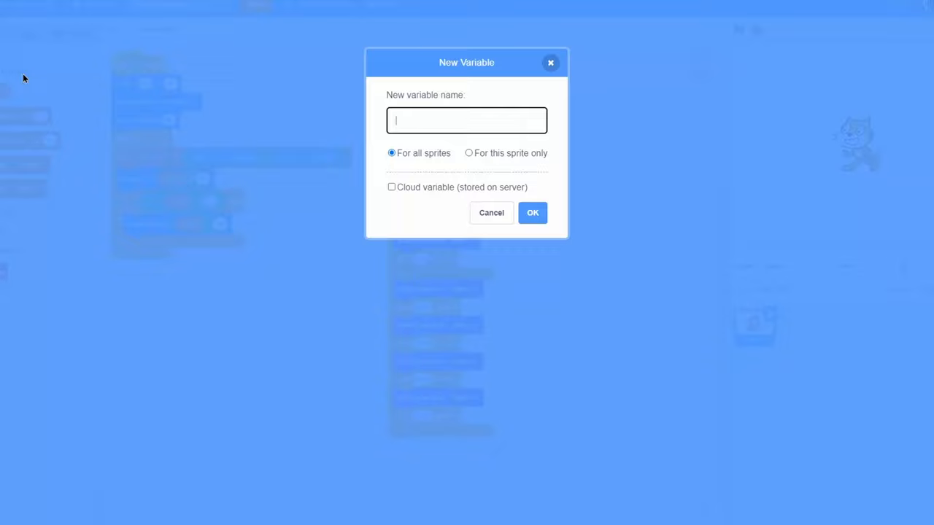
- Create a sprite-only variable named _costume
{"action": "left_click", "coordinate": [469, 153]}
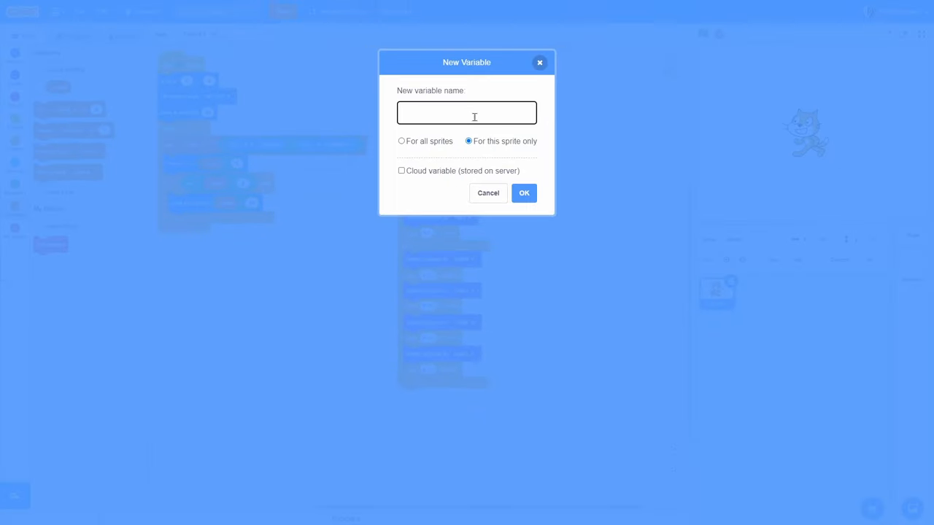
{"action": "type", "text": "_costume"}
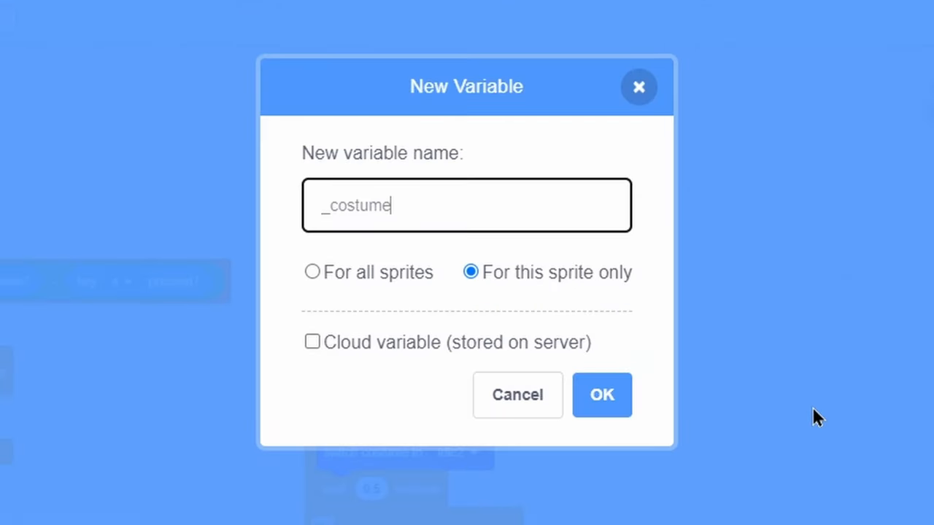
{"action": "mouse_move", "coordinate": [630, 406]}
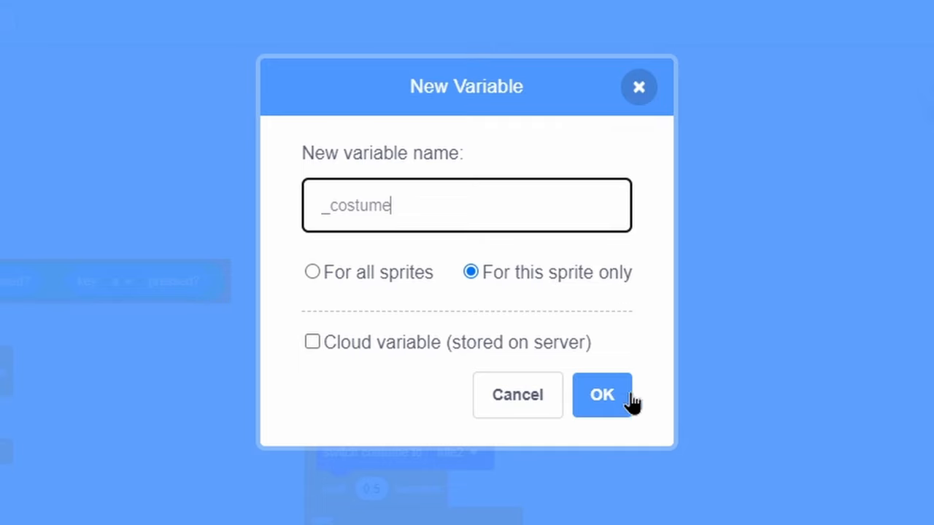
{"action": "left_click", "coordinate": [601, 394]}
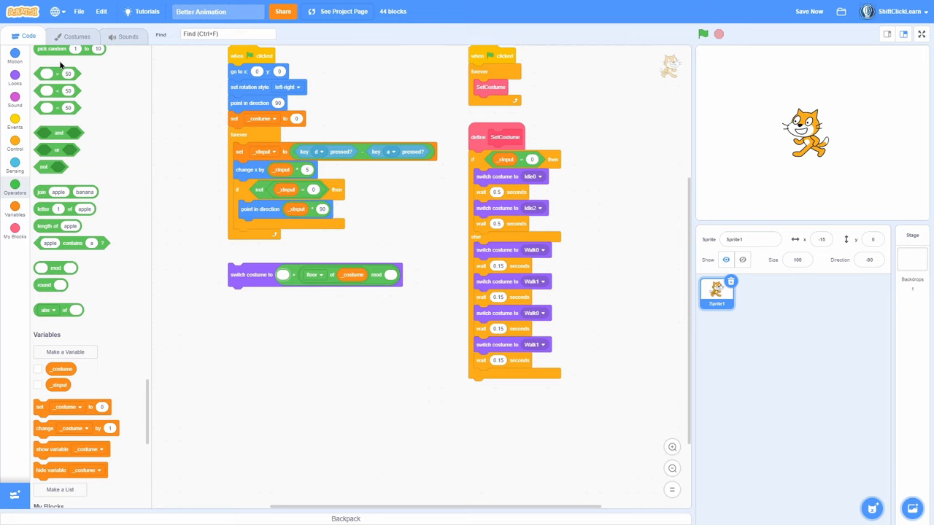
- Check the costume numbers in the Costumes list, then return to the scripts
{"action": "left_click", "coordinate": [73, 33]}
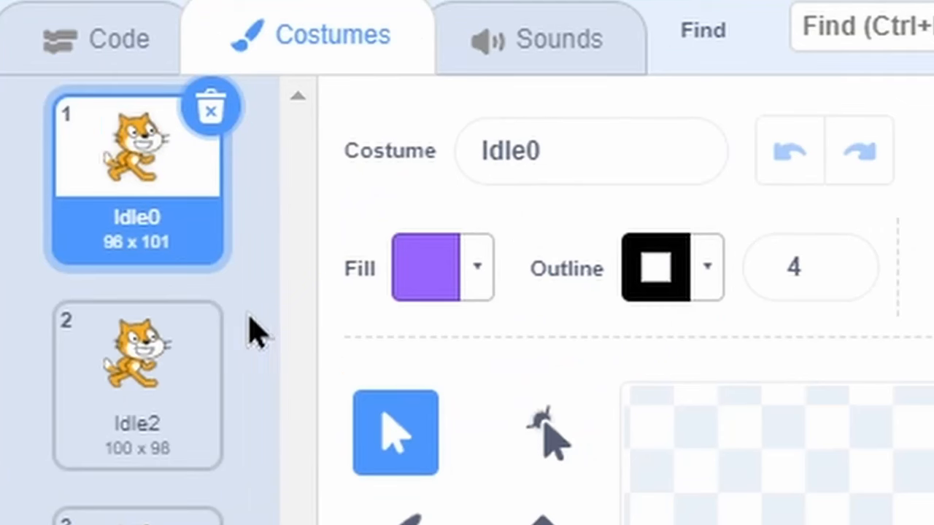
{"action": "mouse_move", "coordinate": [87, 143]}
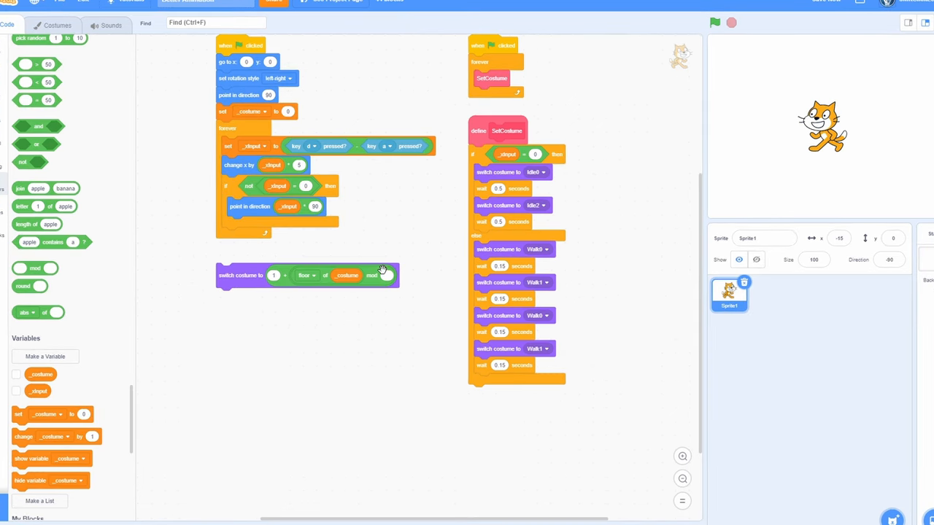
{"action": "left_click", "coordinate": [47, 24]}
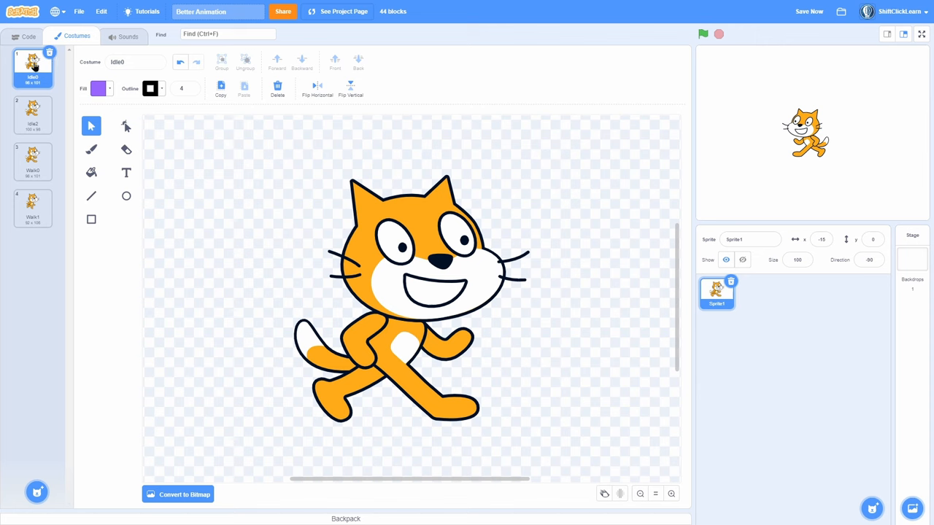
{"action": "left_click", "coordinate": [32, 114]}
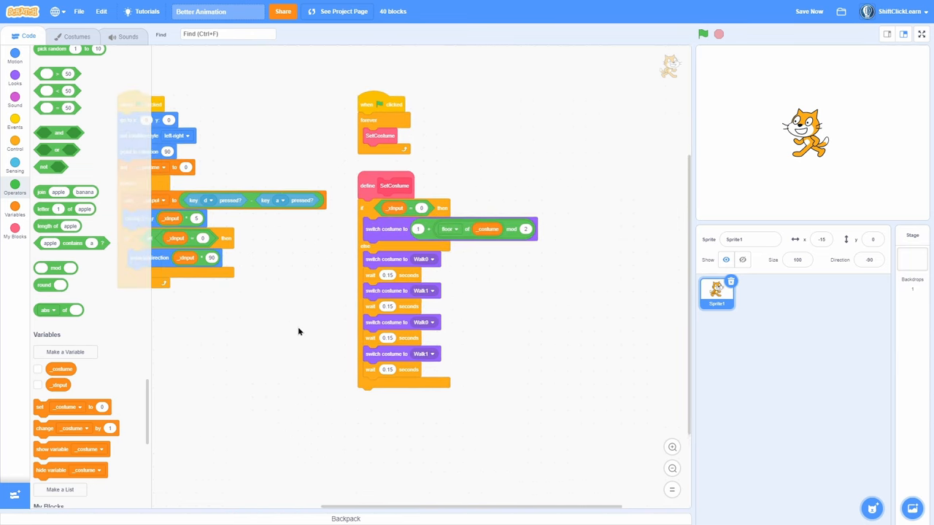
- Add change _costume by 0.1 to the forever loop and show the _costume monitor
{"action": "left_click", "coordinate": [703, 33]}
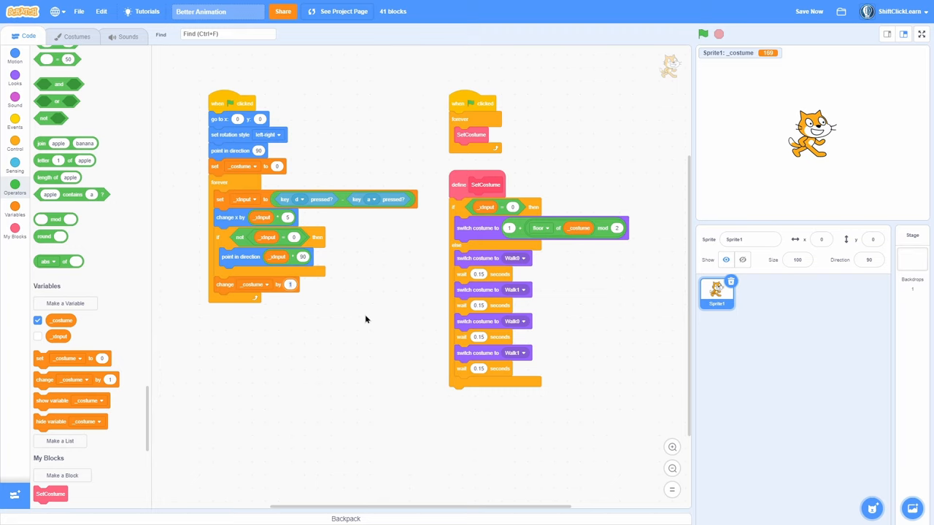
- Run the project and watch the cat animate full screen, then leave full screen
{"action": "left_click", "coordinate": [702, 33]}
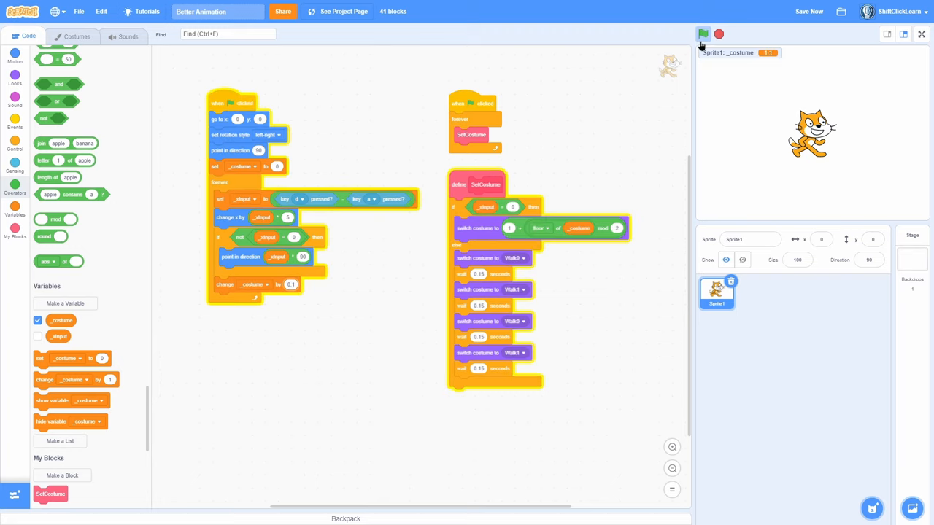
{"action": "left_click", "coordinate": [919, 32]}
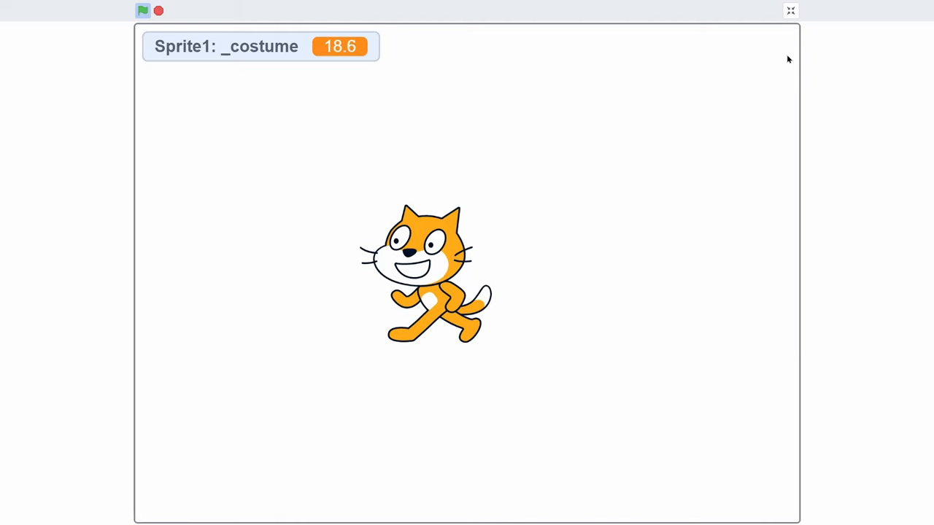
{"action": "left_click", "coordinate": [791, 9]}
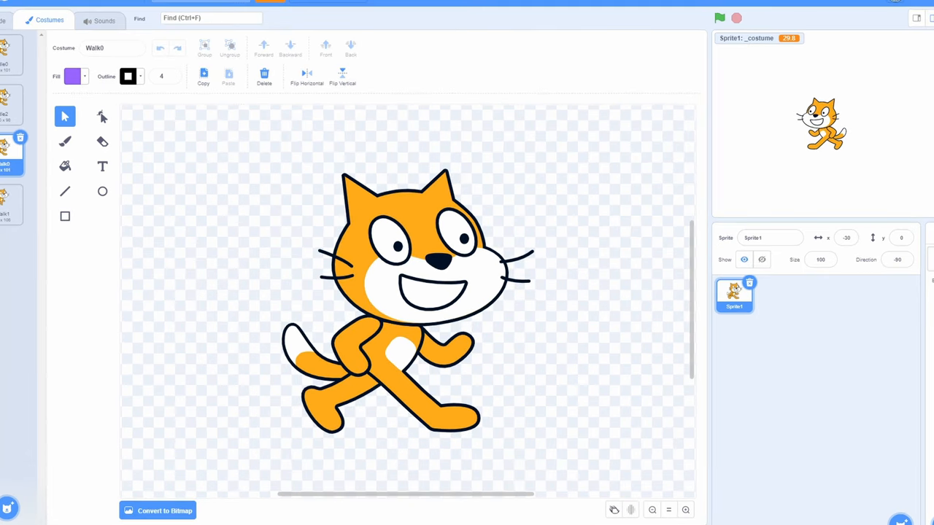
- Return to the scripts to review the SetCostume idle and walk branches
{"action": "left_click", "coordinate": [8, 20]}
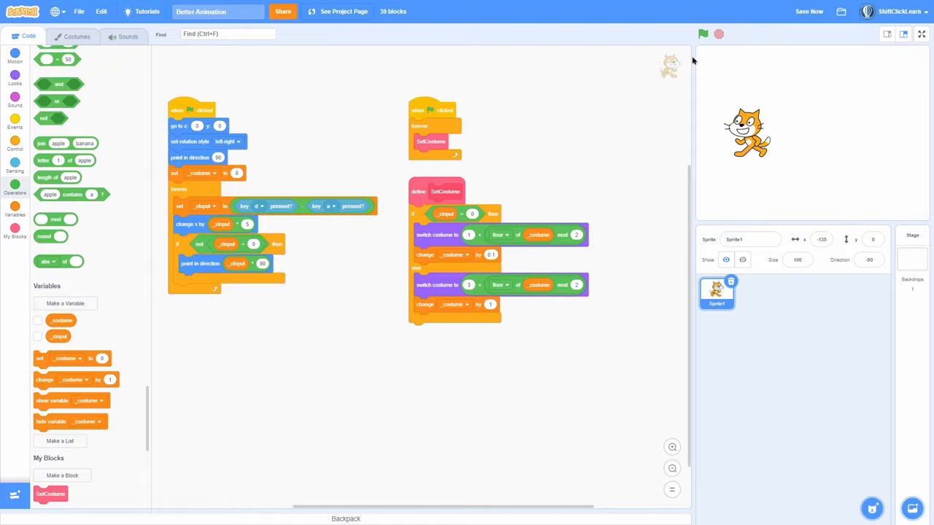
{"action": "left_click", "coordinate": [922, 34]}
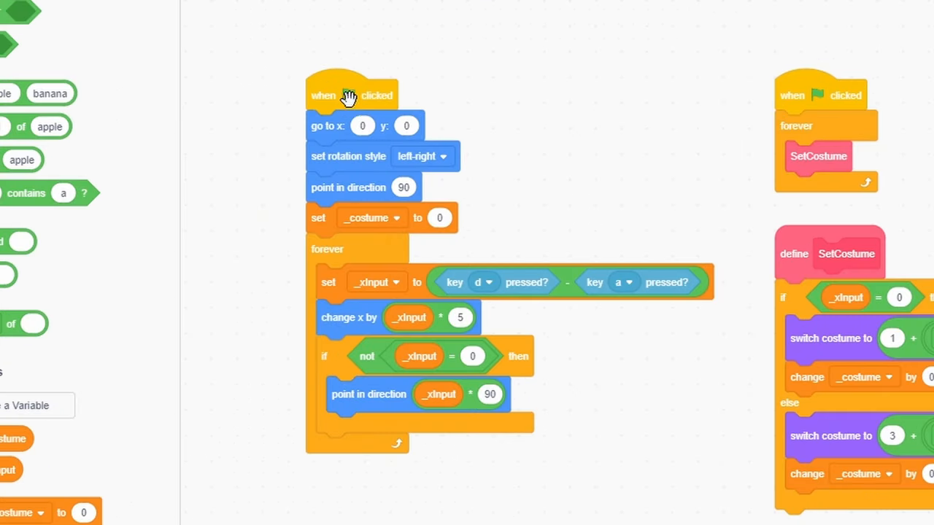
{"action": "mouse_move", "coordinate": [411, 125]}
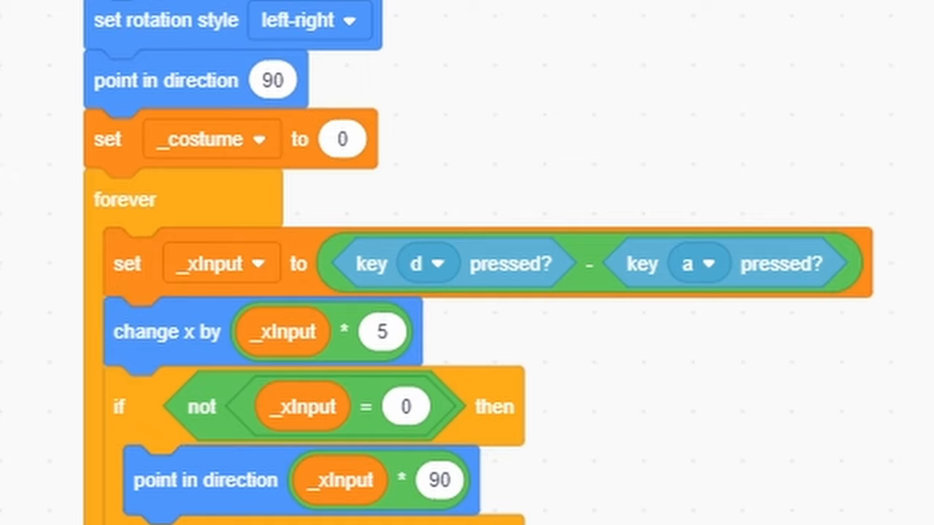
{"action": "left_click", "coordinate": [257, 18]}
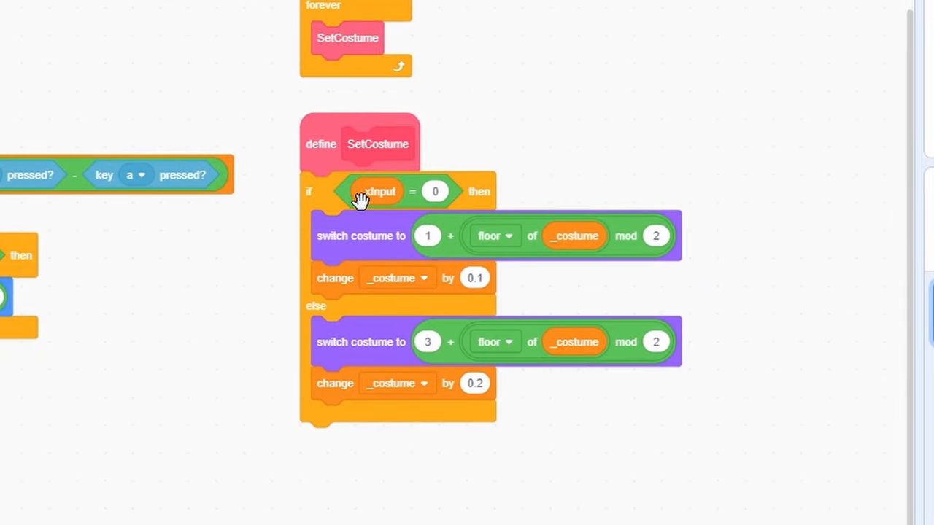
{"action": "mouse_move", "coordinate": [347, 347]}
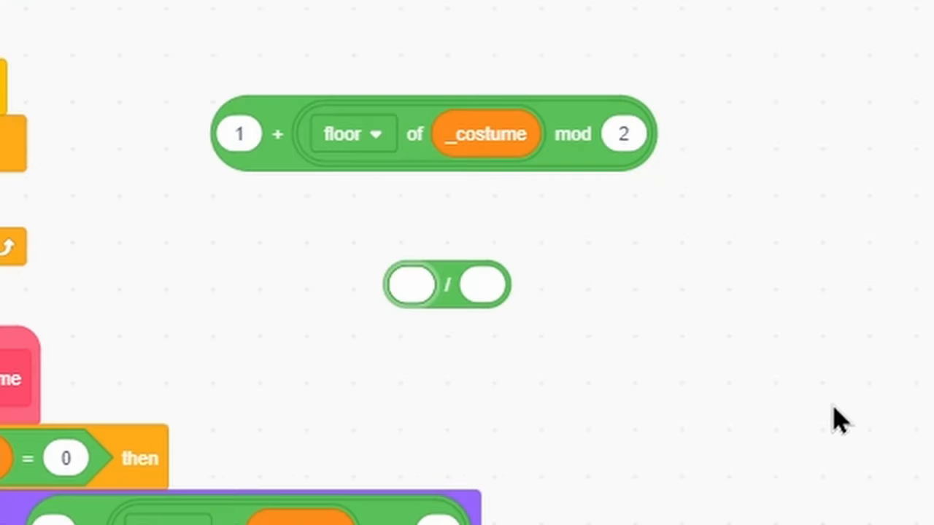
- Enter 15 in the division block and duplicate the floor-of-_costume-mod-2 expression
{"action": "type", "text": "15"}
{"action": "type", "text": "2"}
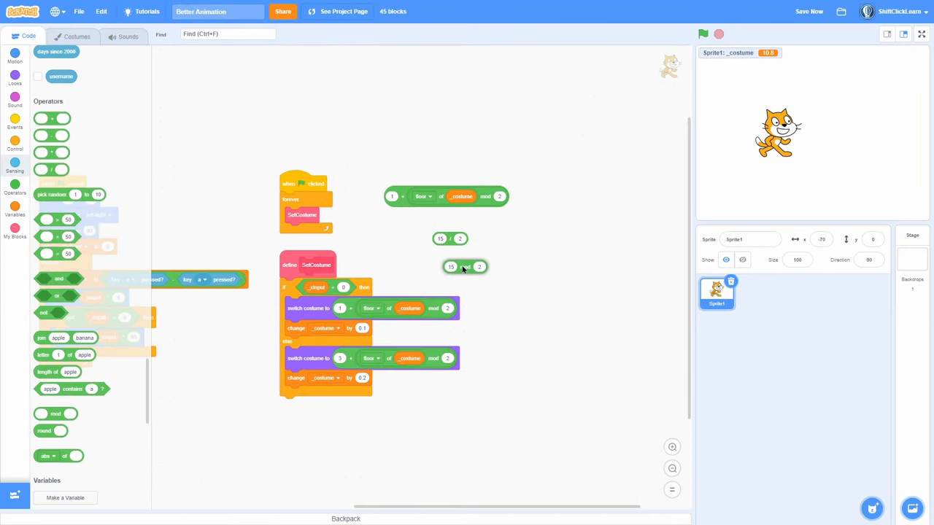
{"action": "right_click", "coordinate": [464, 268]}
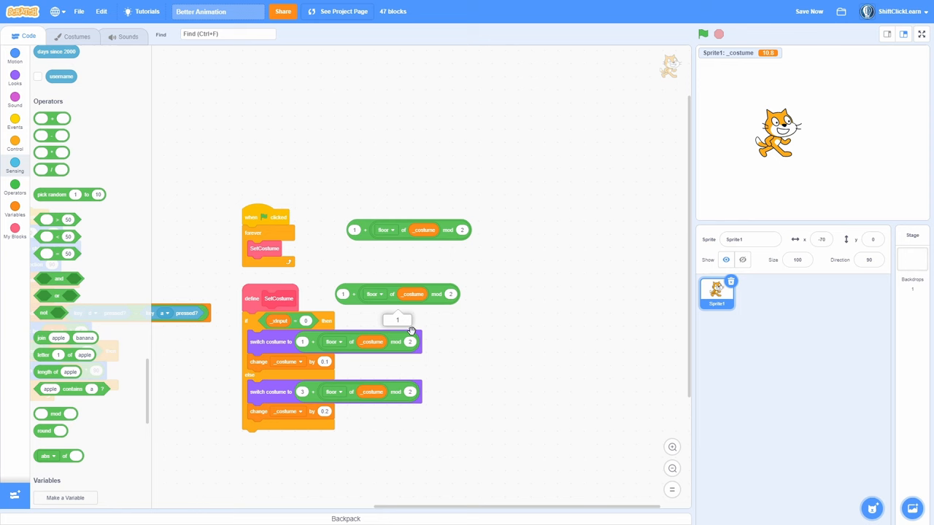
- Inspect the Idle and Walk costumes in the Costumes list
{"action": "left_click", "coordinate": [70, 27]}
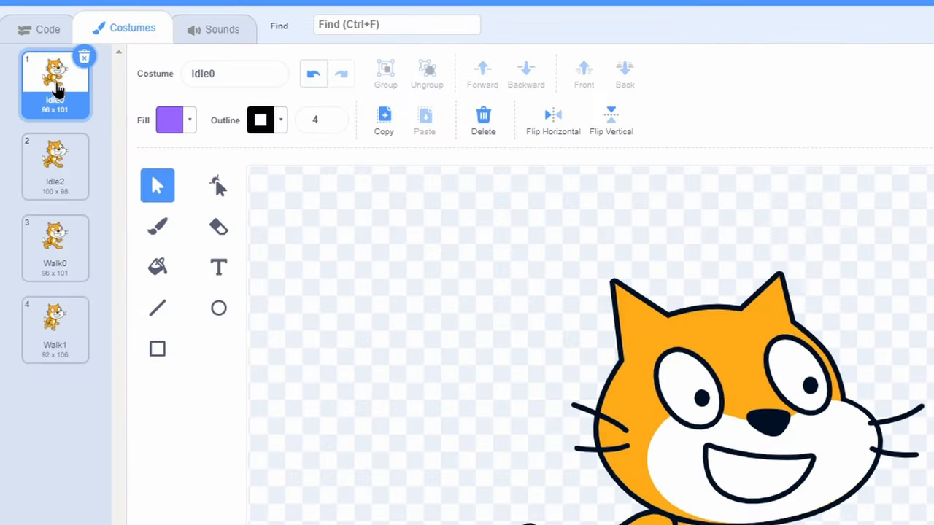
{"action": "left_click", "coordinate": [41, 28]}
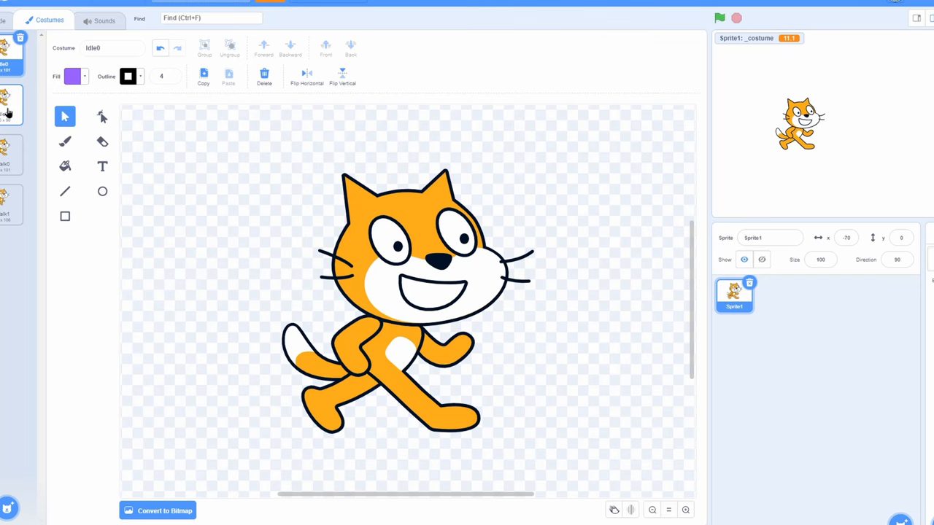
{"action": "left_click", "coordinate": [20, 38]}
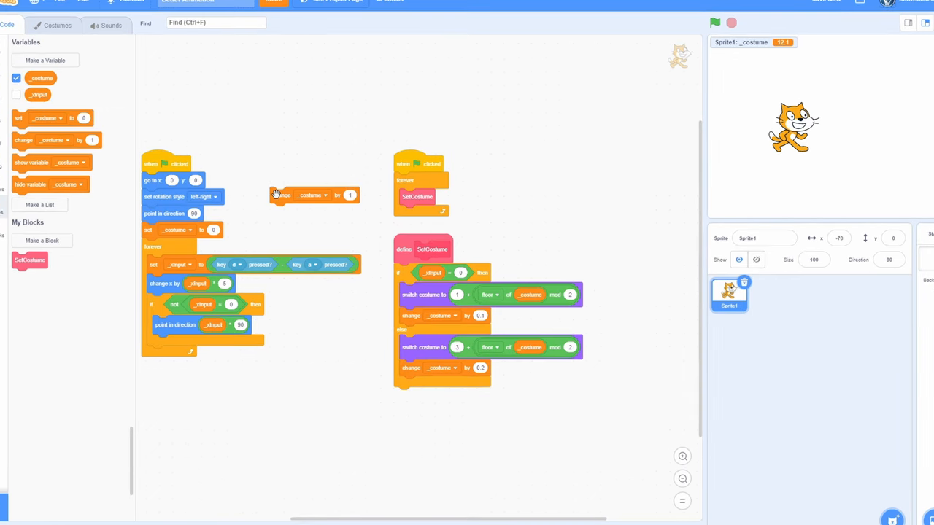
- Remove the stray change _costume by 1 block and hide the _costume monitor
{"action": "left_click", "coordinate": [350, 196]}
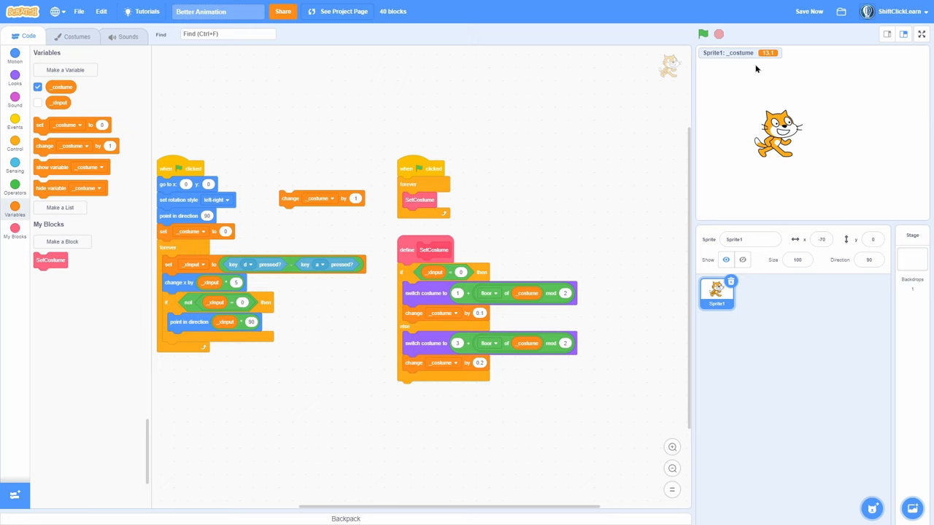
{"action": "mouse_move", "coordinate": [368, 227]}
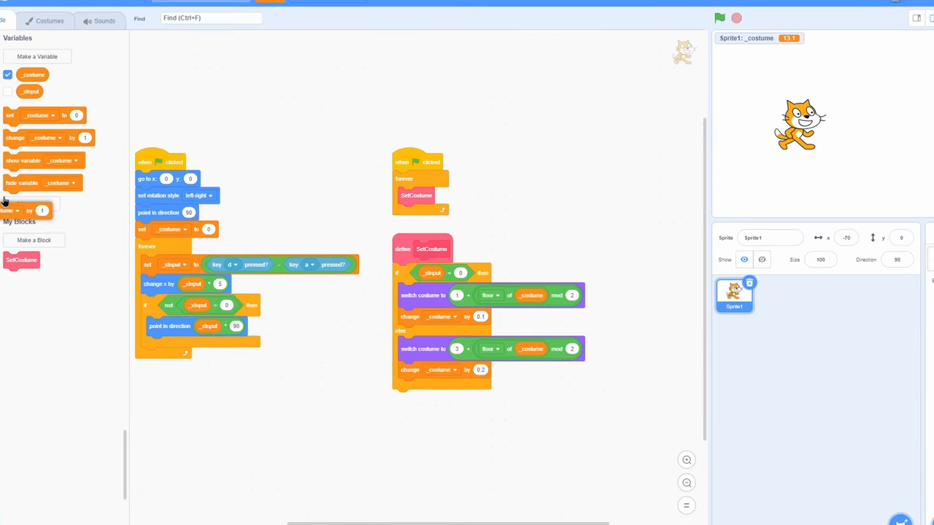
{"action": "left_click", "coordinate": [721, 16]}
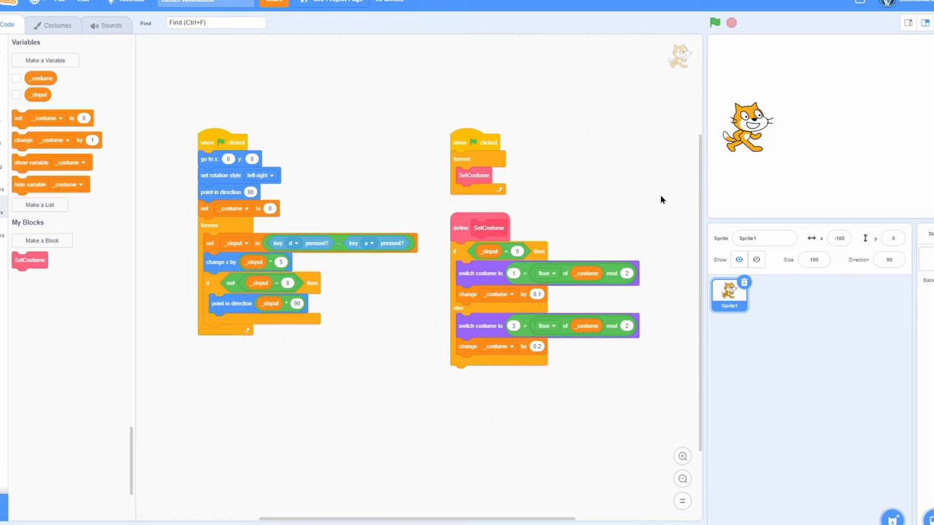
{"action": "mouse_move", "coordinate": [701, 70]}
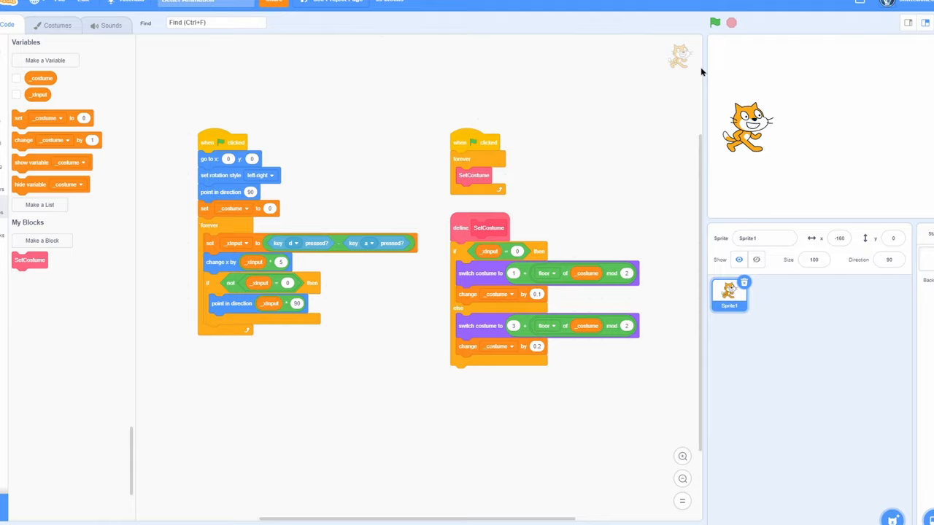